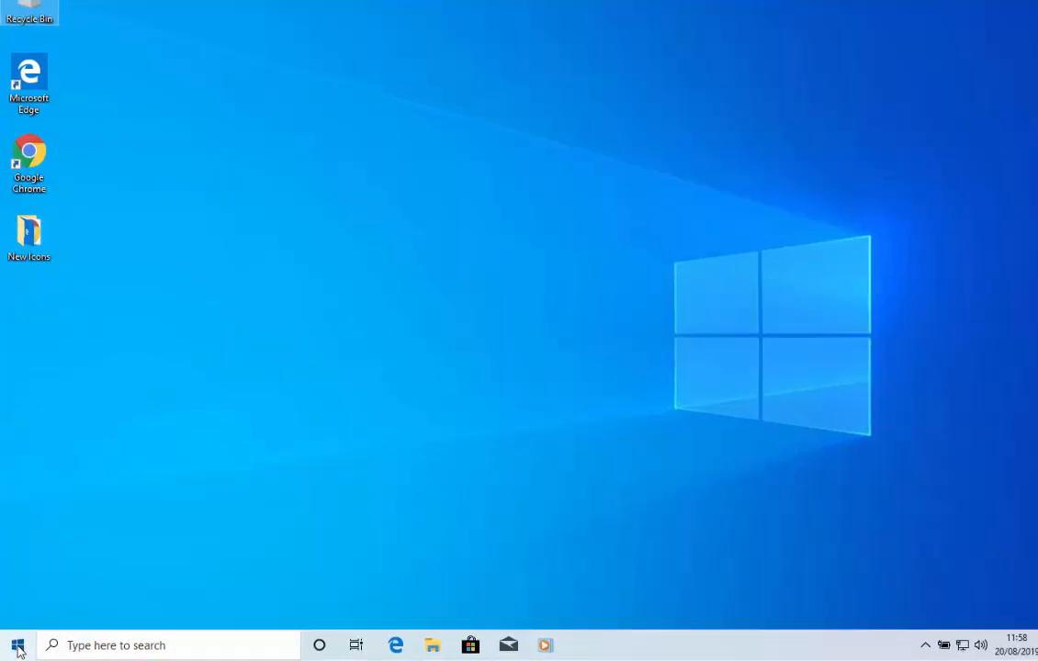
pyautogui.moveTo(16, 645)
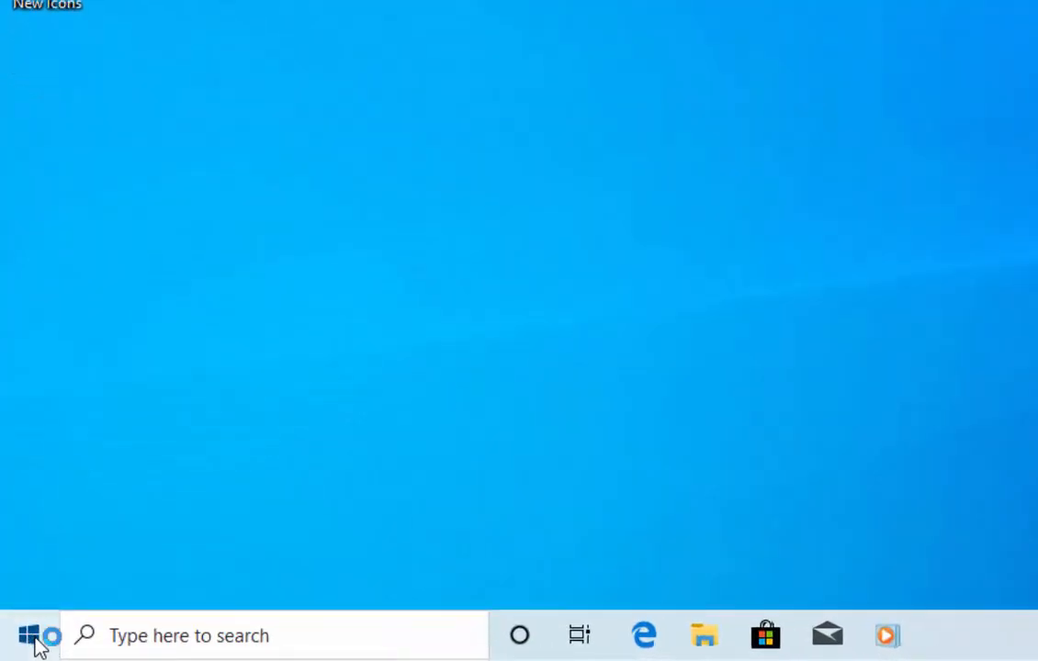
# Launch Windows Settings from the Start menu
pyautogui.click(17, 635)
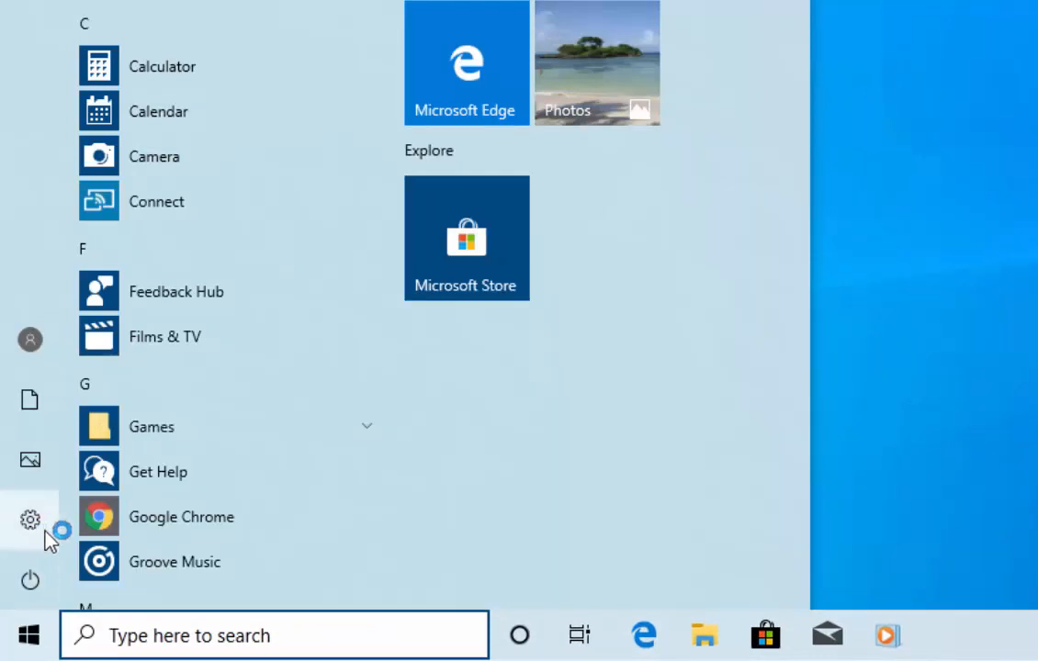
pyautogui.moveTo(30, 521)
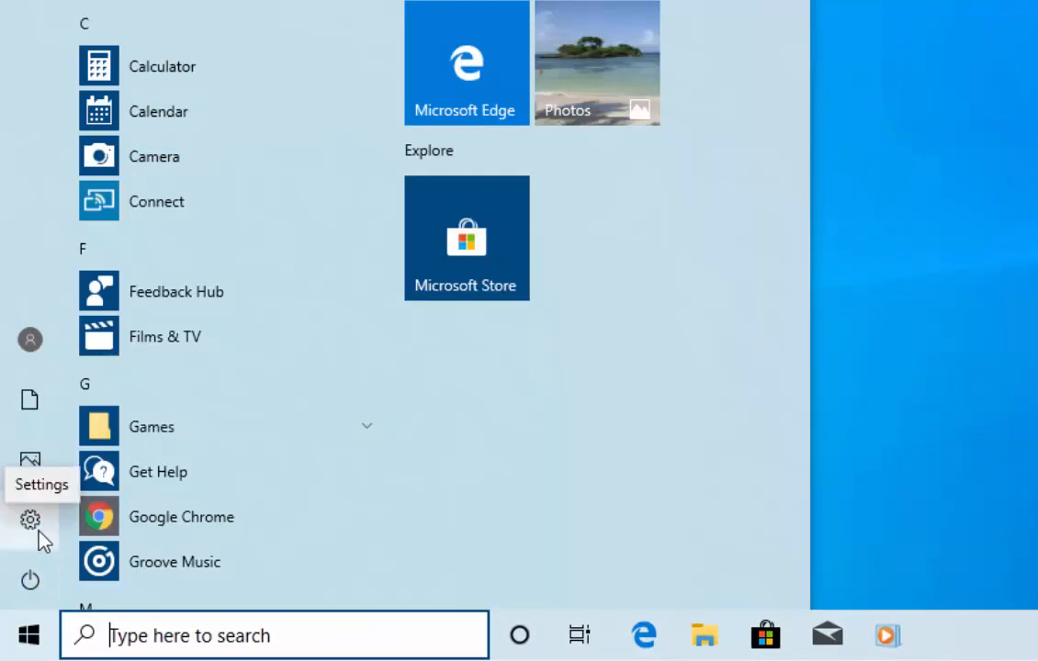
pyautogui.click(29, 520)
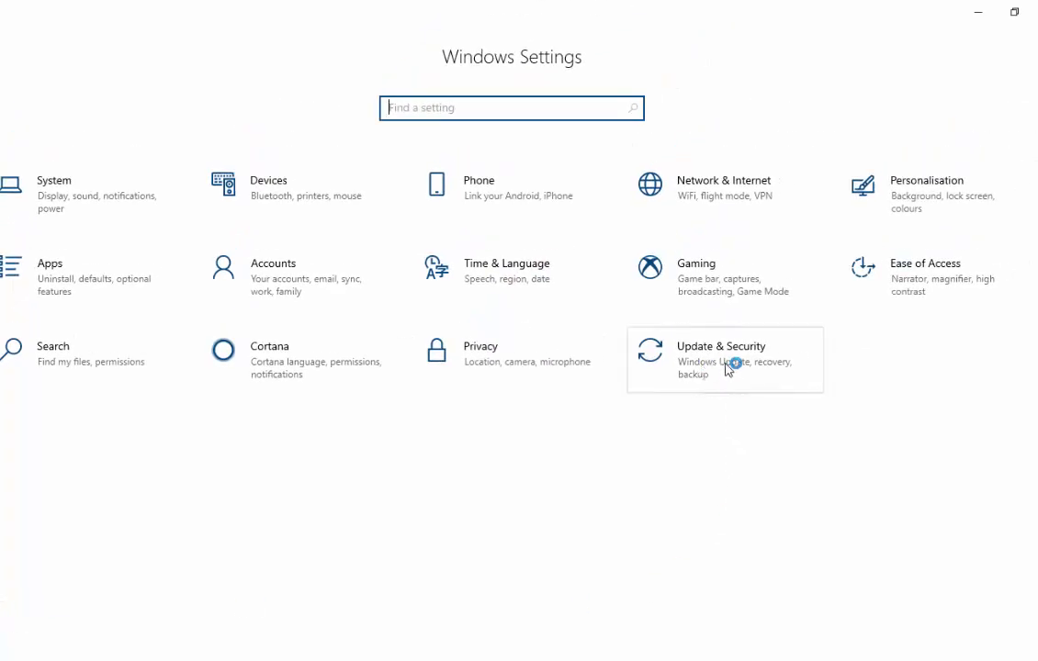
# Go to Update & Security > Recovery and scroll to More recovery options
pyautogui.click(724, 360)
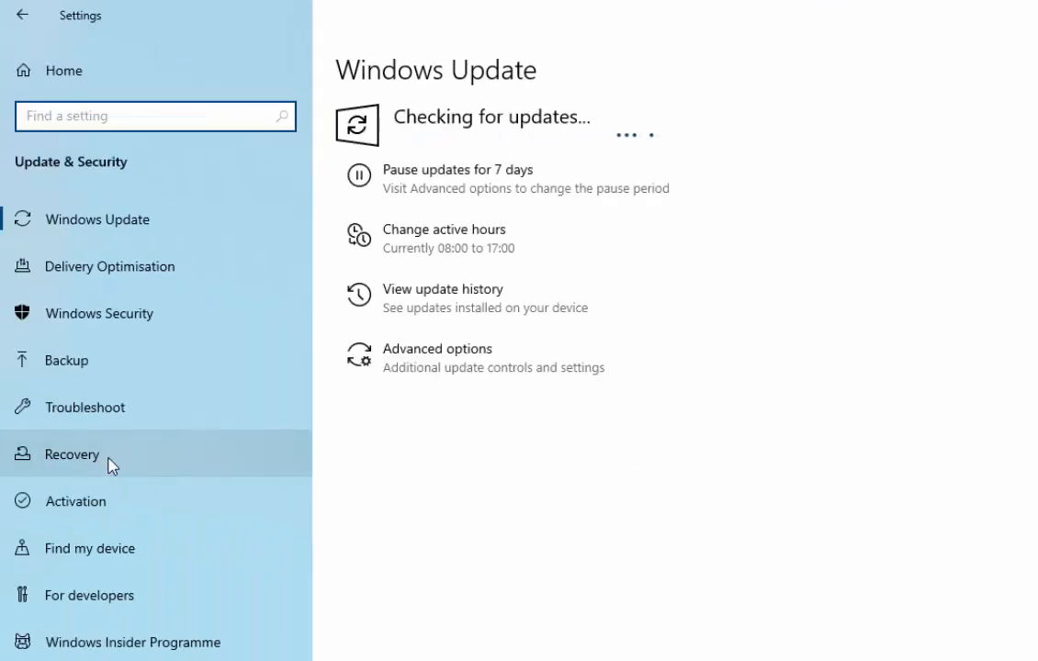
pyautogui.click(69, 454)
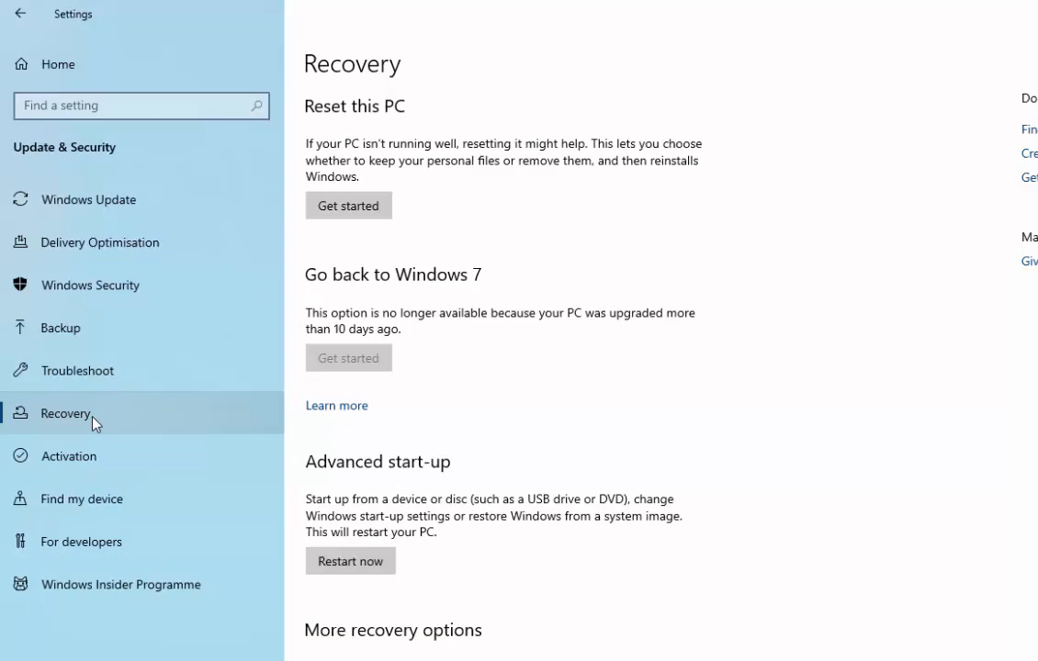
pyautogui.scroll(-3)
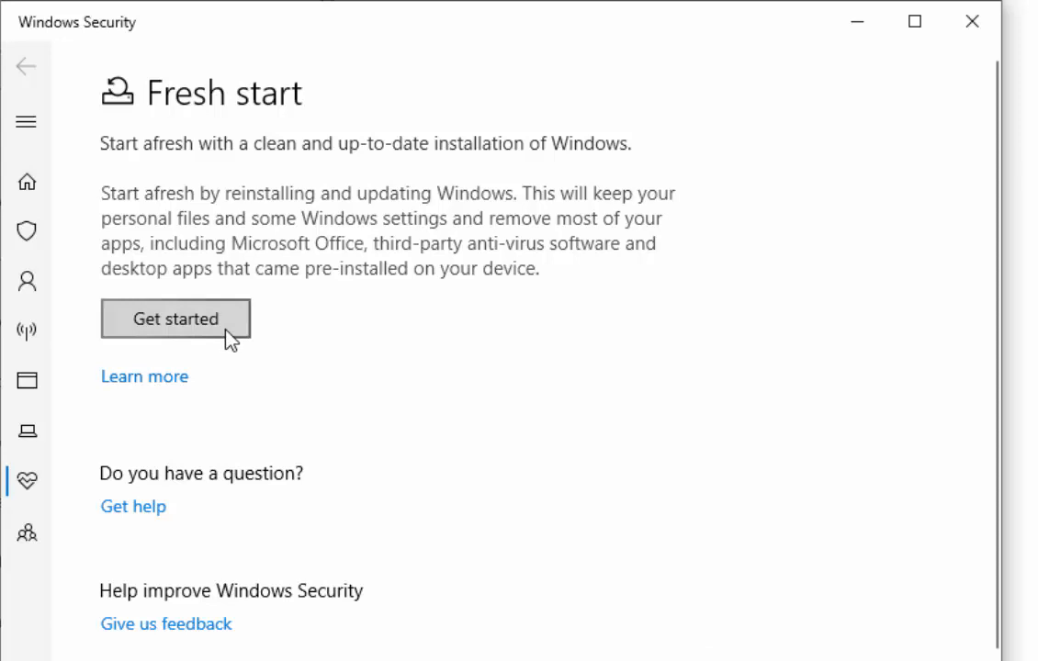
# Start the Fresh start reinstall with Get started
pyautogui.click(176, 320)
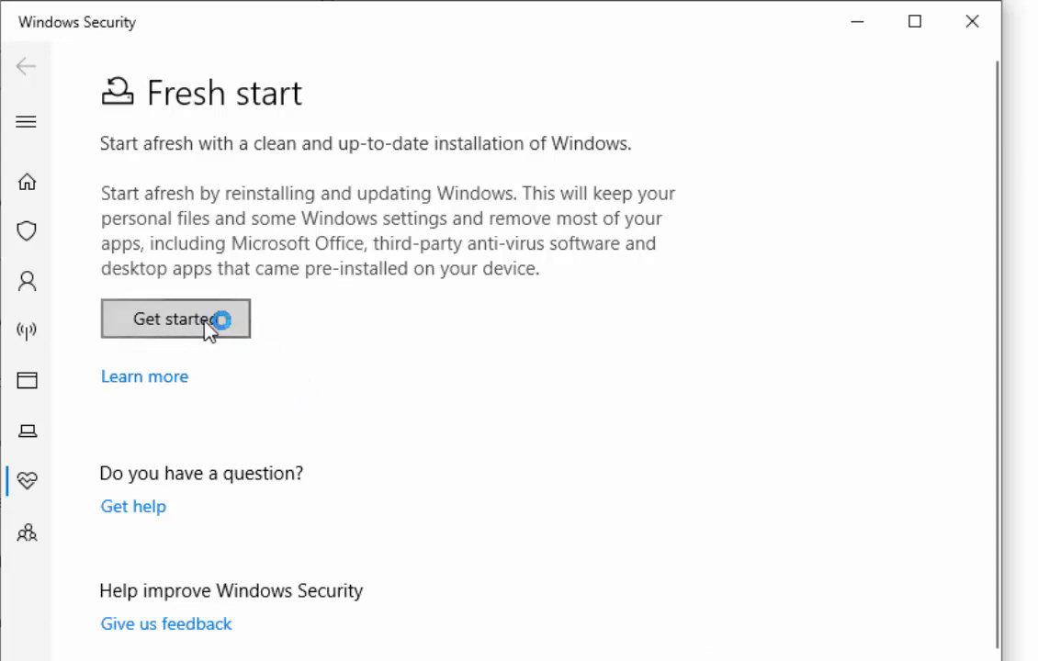
pyautogui.click(177, 320)
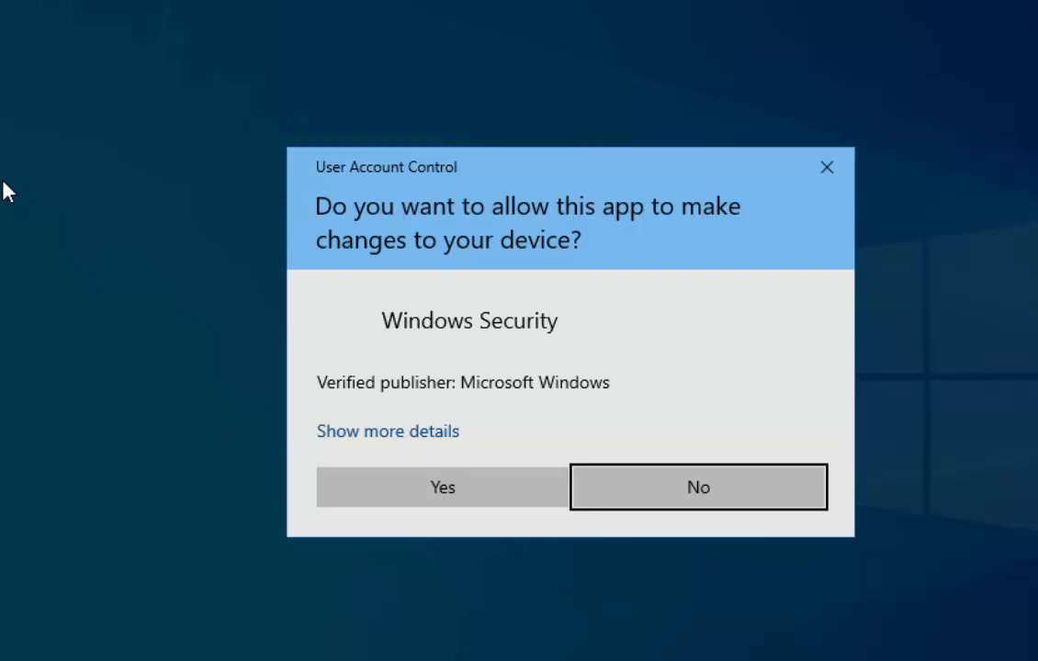
pyautogui.moveTo(59, 253)
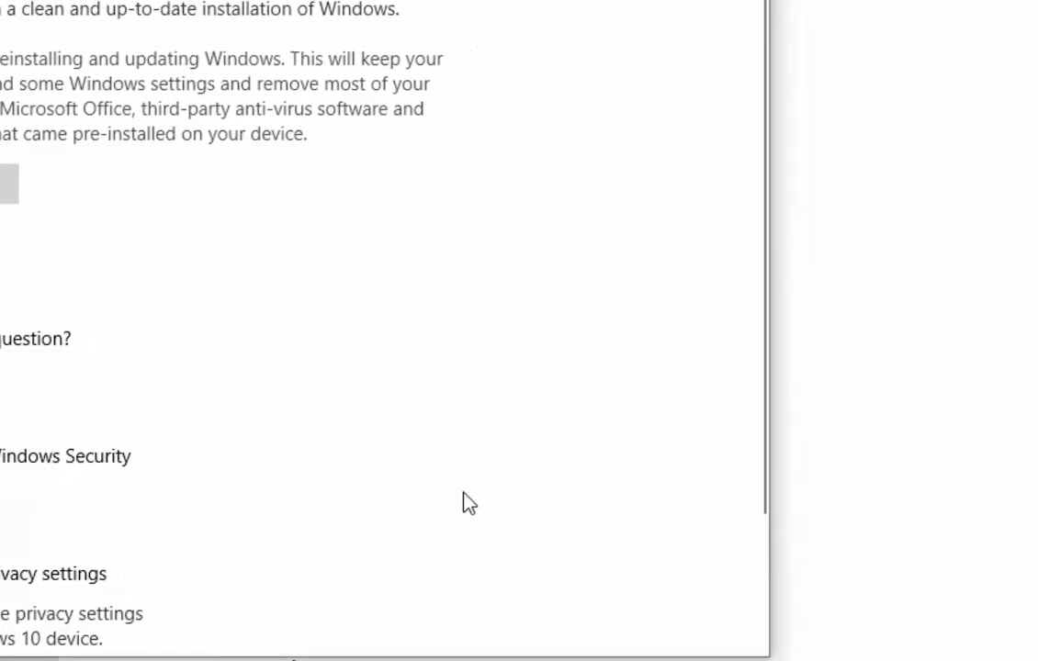
# Accept the notice that apps will be removed and continue with Next
pyautogui.click(9, 184)
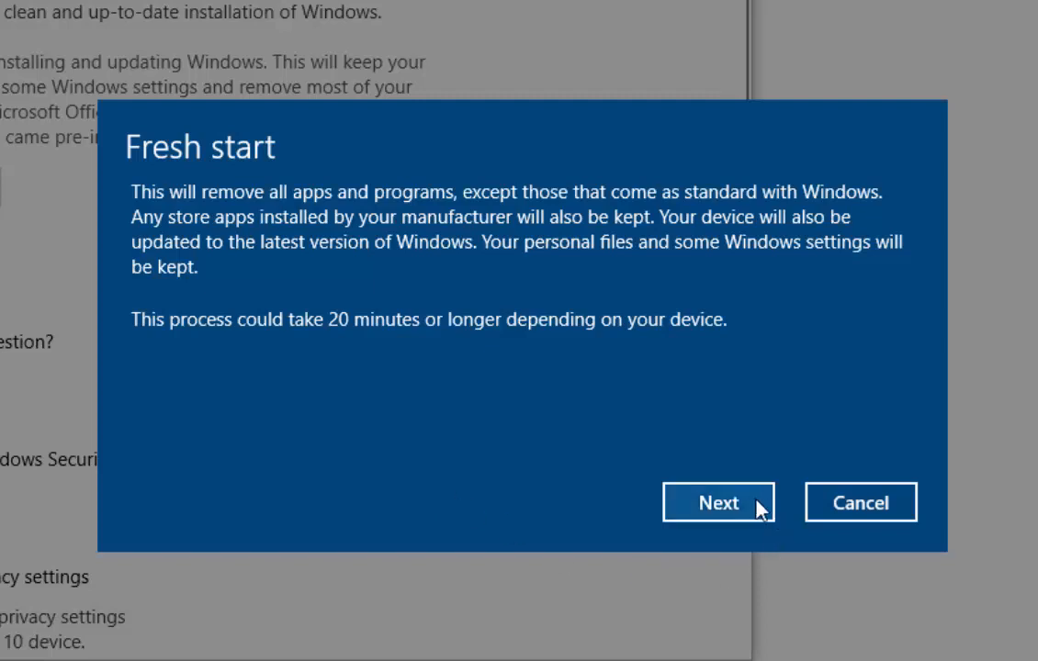
pyautogui.click(718, 503)
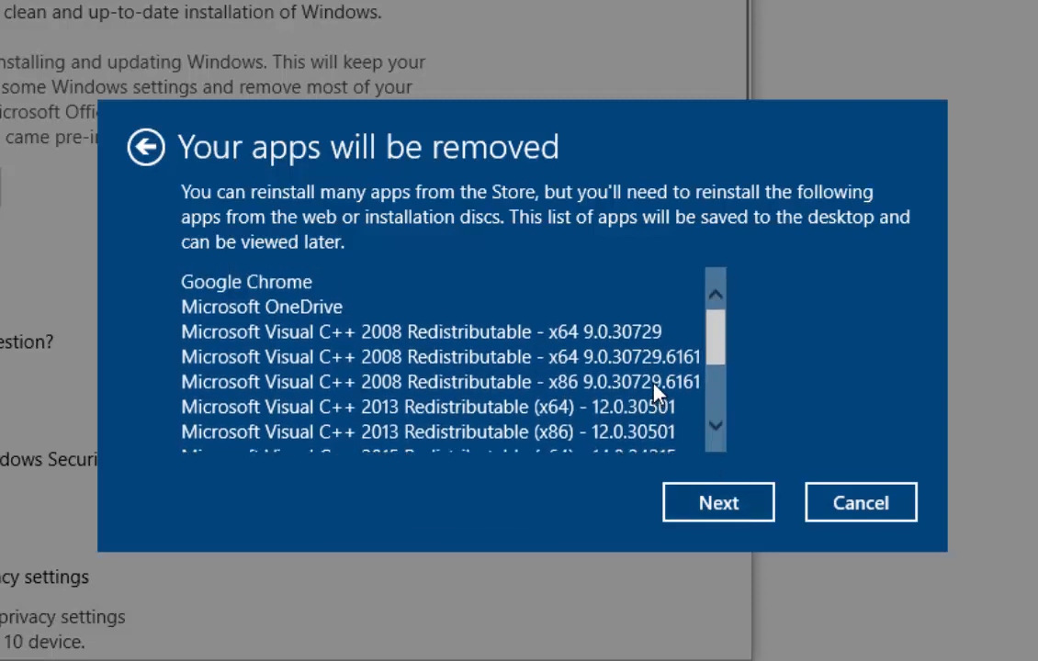
# Scroll through the list of apps to be removed and continue with Next
pyautogui.scroll(-3)
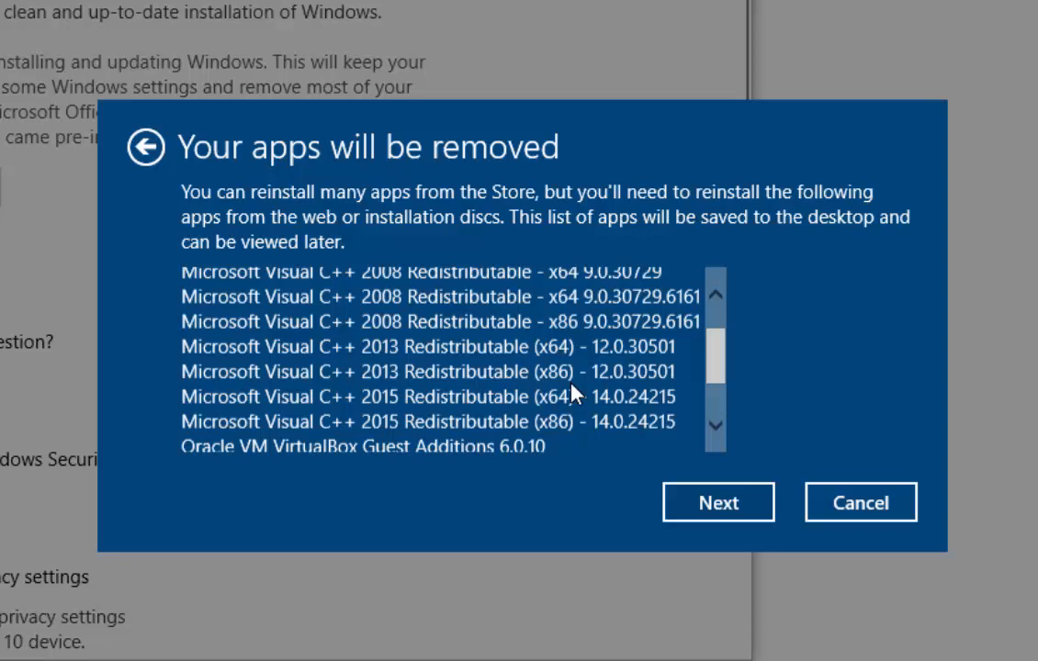
pyautogui.scroll(-3)
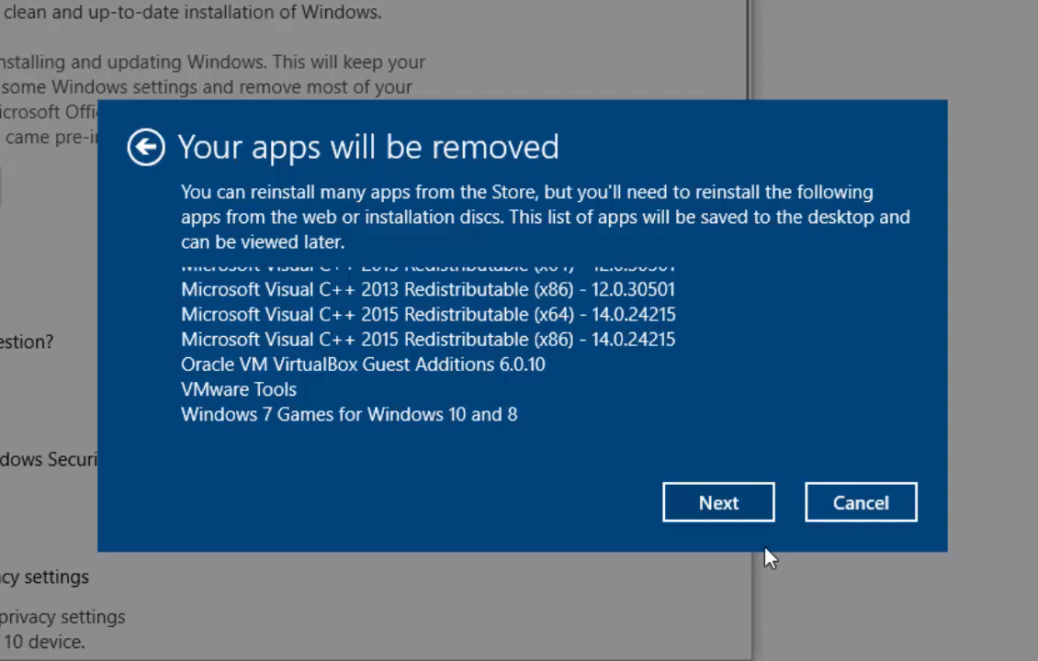
pyautogui.moveTo(718, 503)
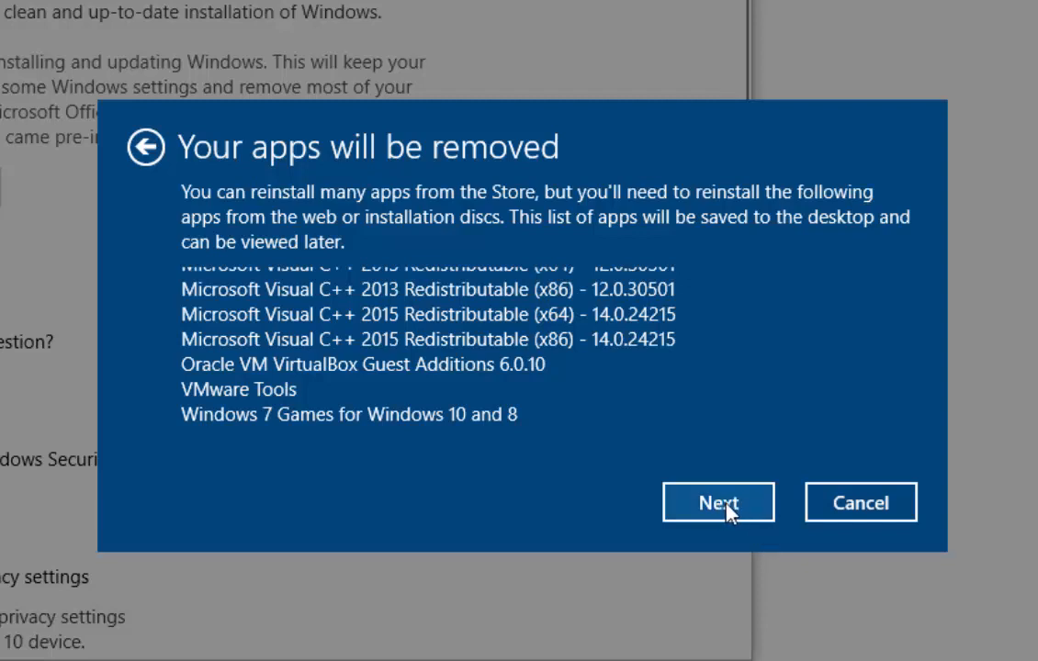
pyautogui.click(719, 504)
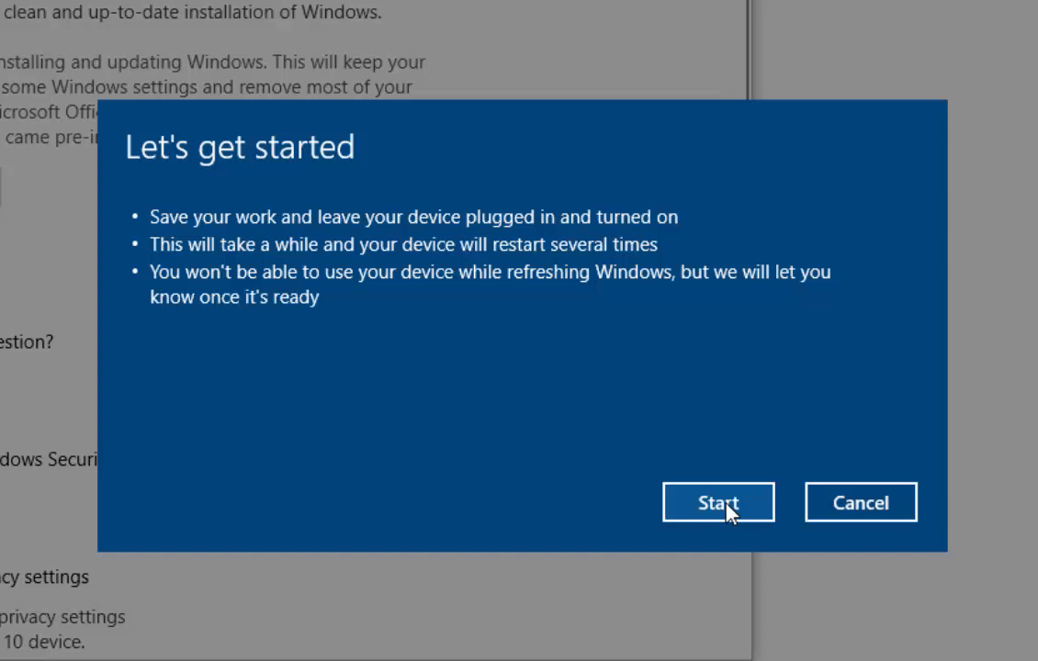
pyautogui.moveTo(764, 531)
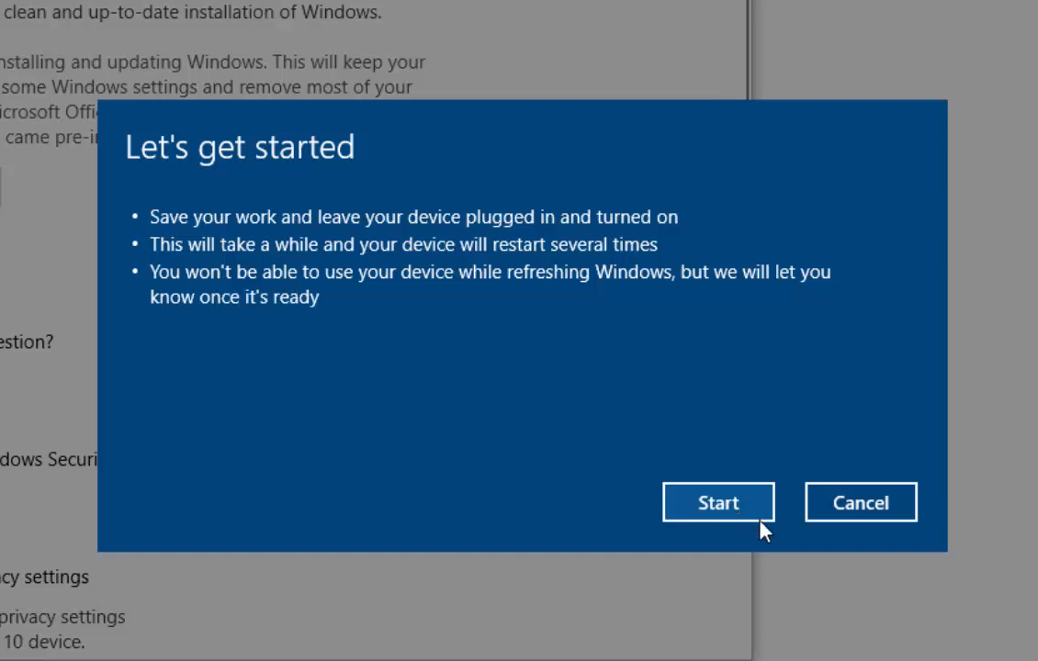
pyautogui.moveTo(816, 604)
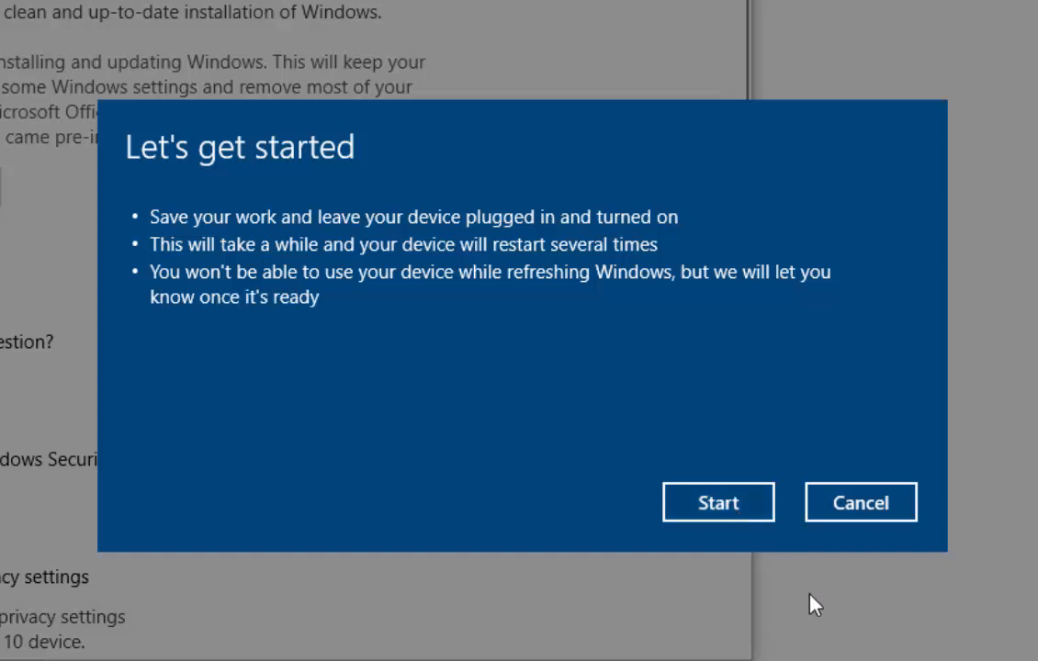